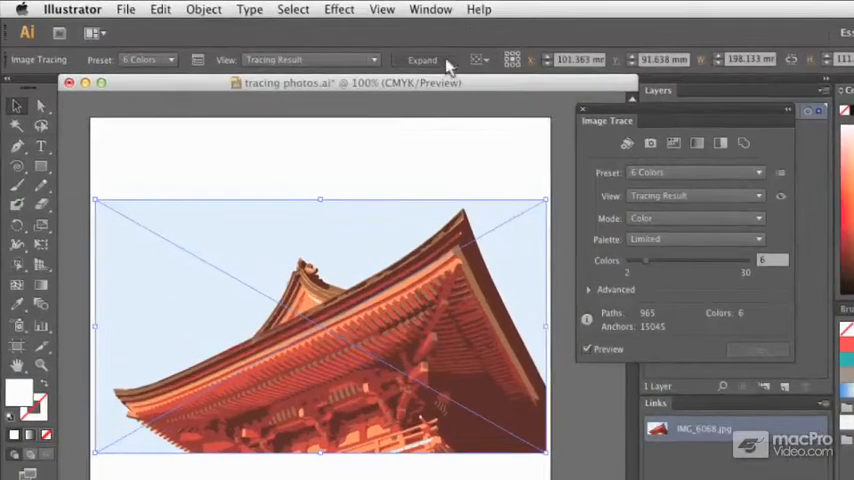
Step: Place IMG_6313.jpg as a linked image on the artboard
click(422, 59)
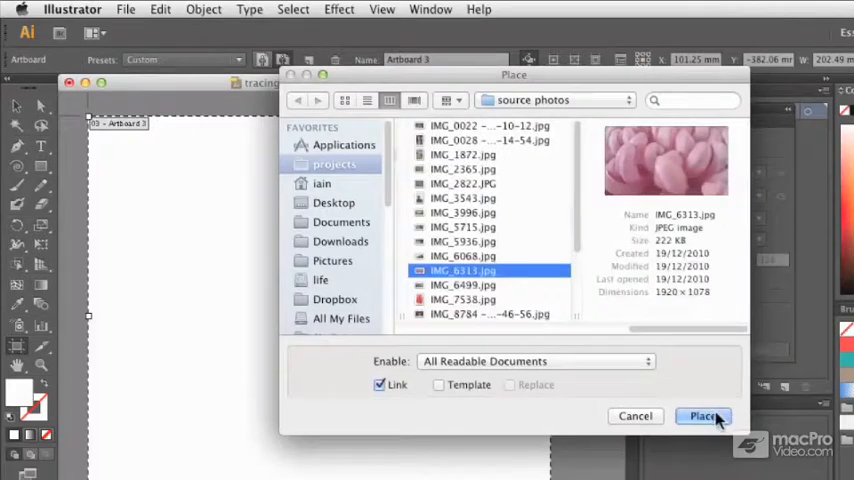
click(703, 416)
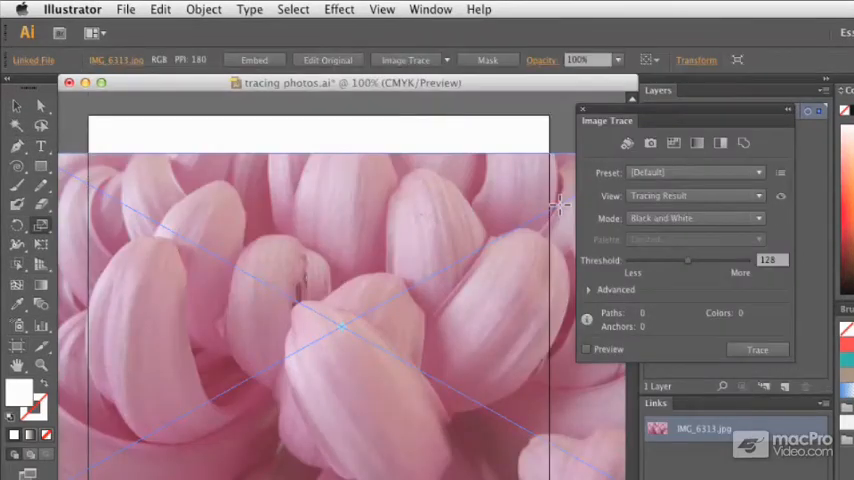
Step: Rasterize the photo with Object > Rasterize at Medium 150 ppi resolution
click(203, 9)
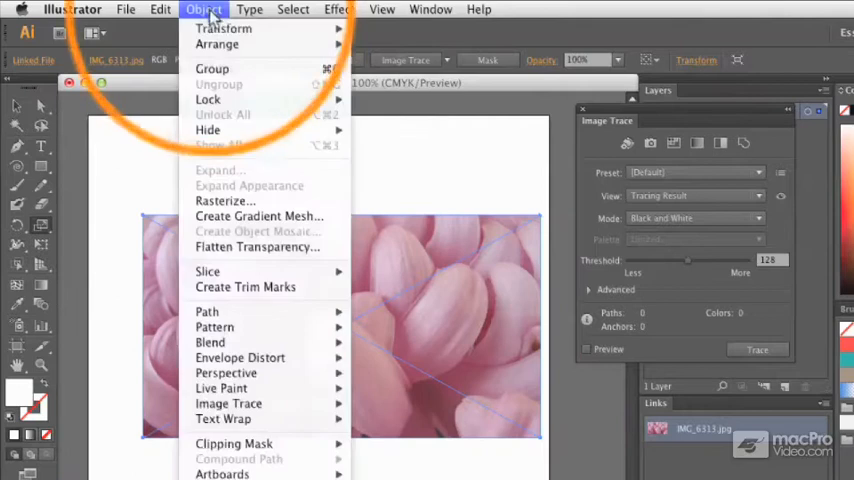
click(224, 200)
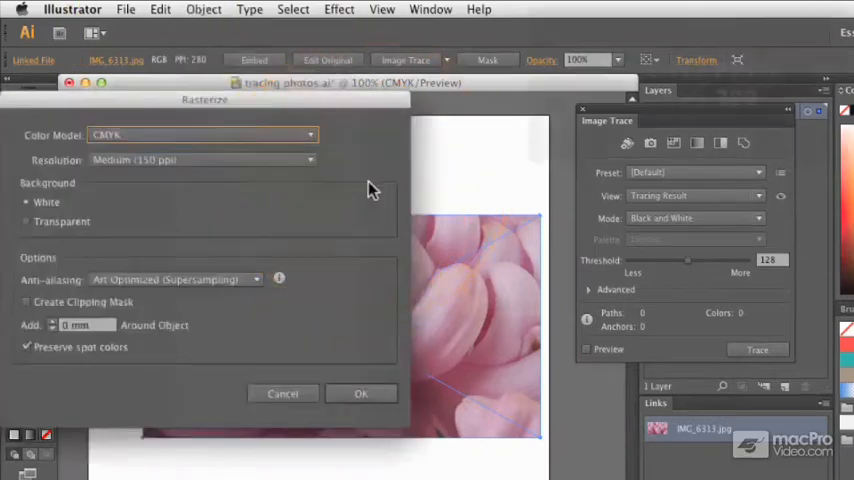
click(203, 160)
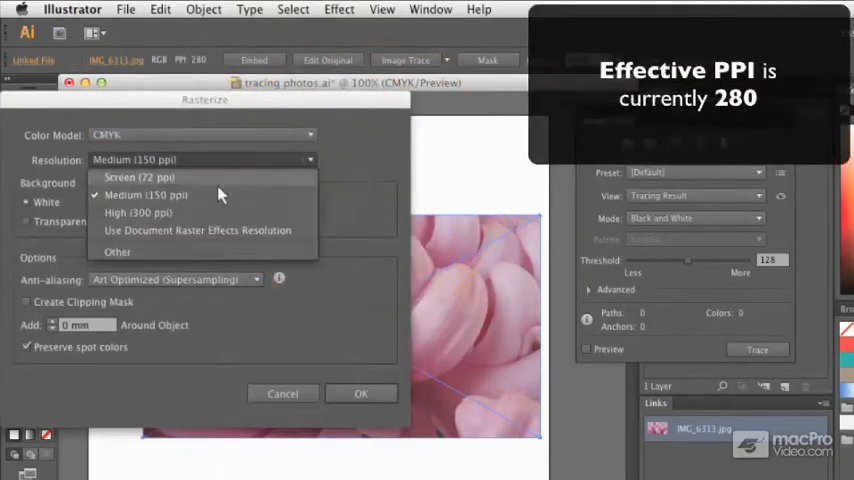
click(361, 393)
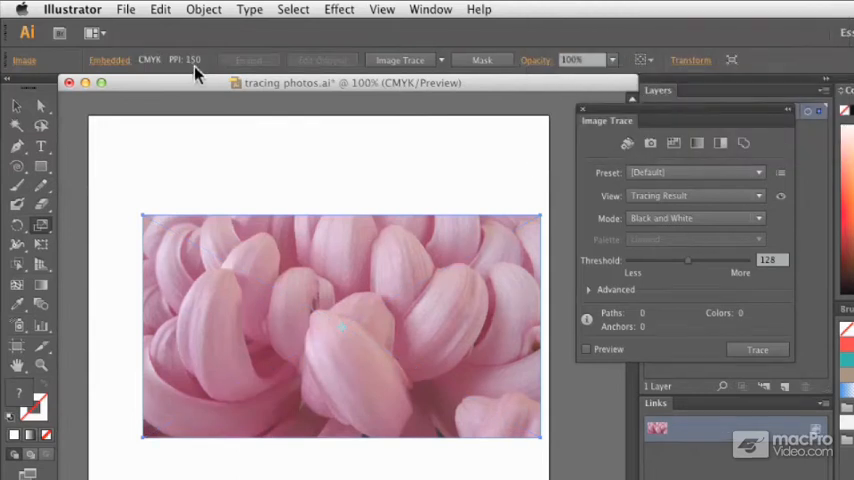
mouse_move(420, 340)
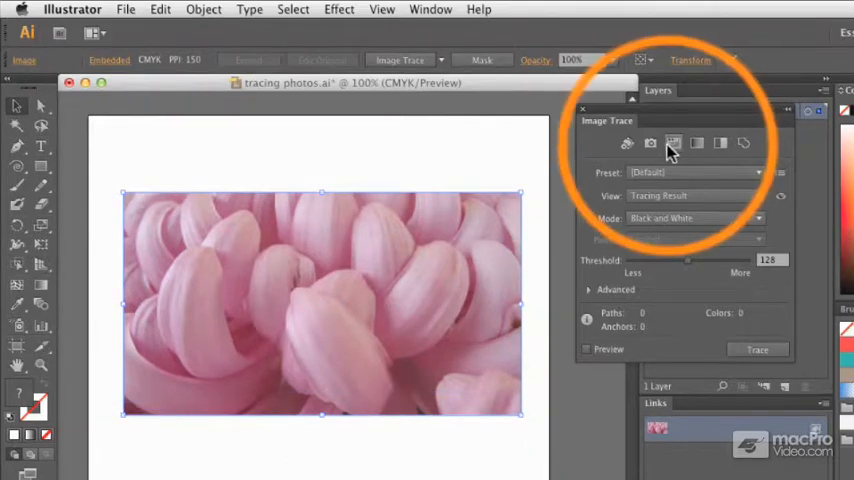
mouse_move(673, 143)
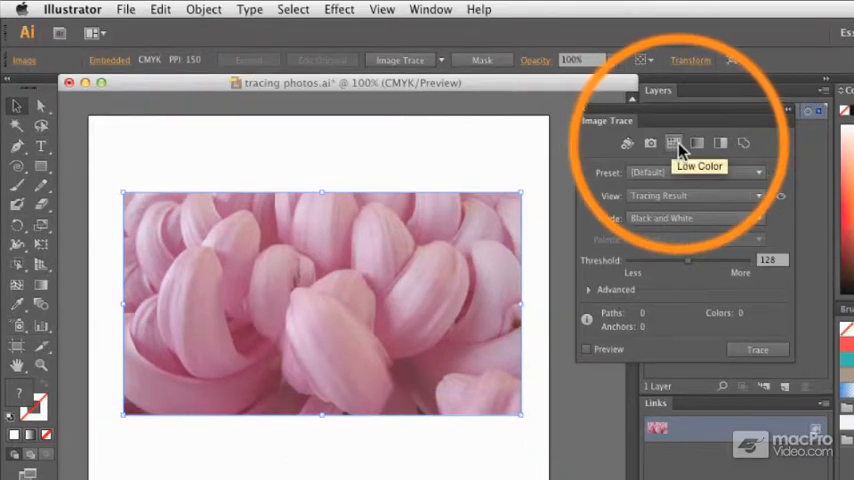
Step: Apply the Low Color Image Trace preset to the flower photo
click(697, 143)
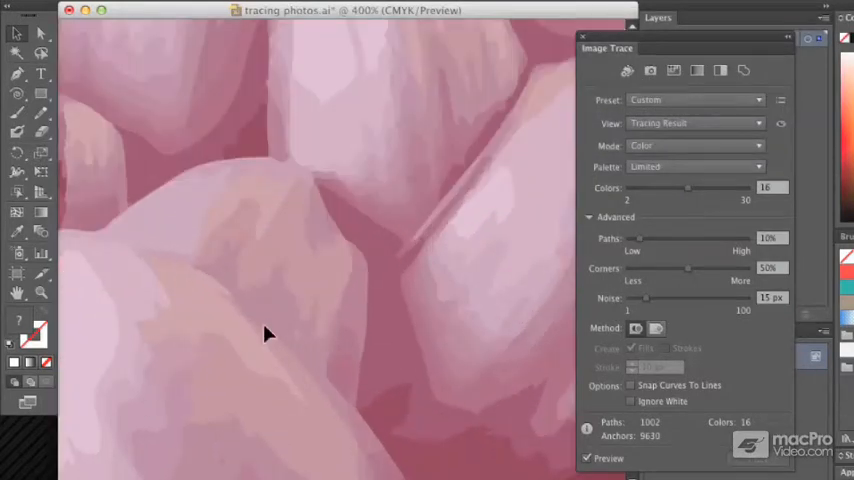
mouse_move(730, 245)
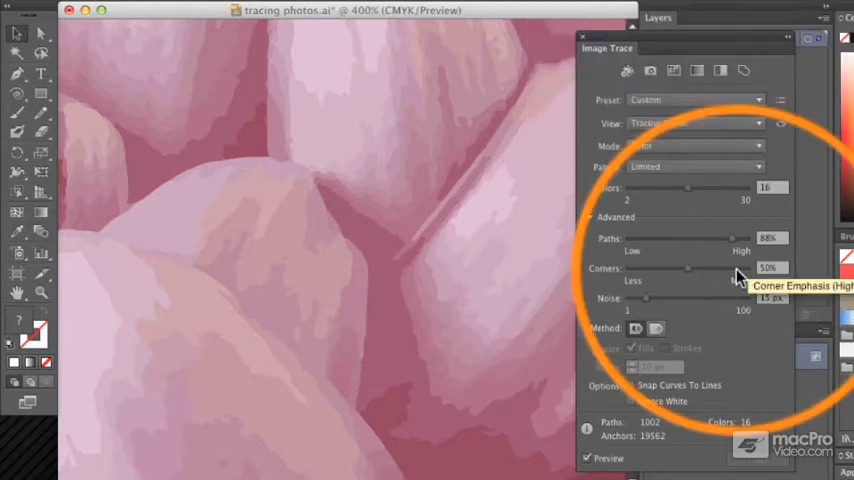
Step: Raise the trace Corners slider to about 91%
drag(688, 268, 738, 268)
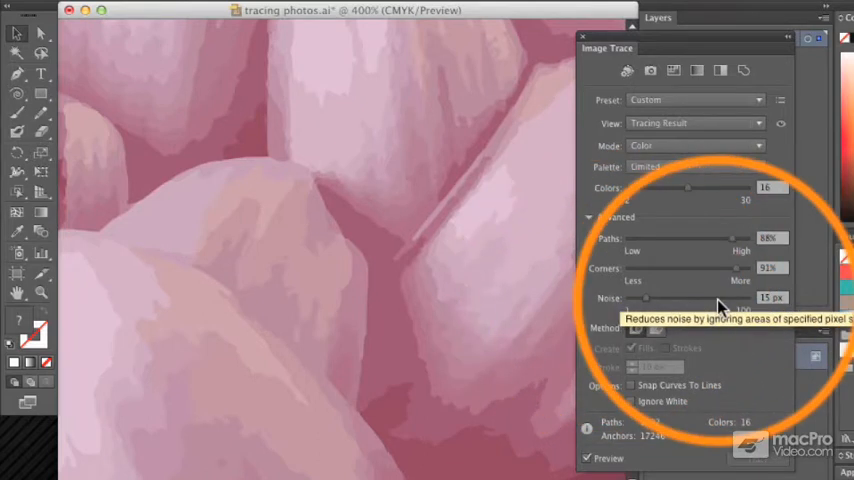
Step: Raise the trace Noise threshold to 90 px
drag(645, 298, 745, 298)
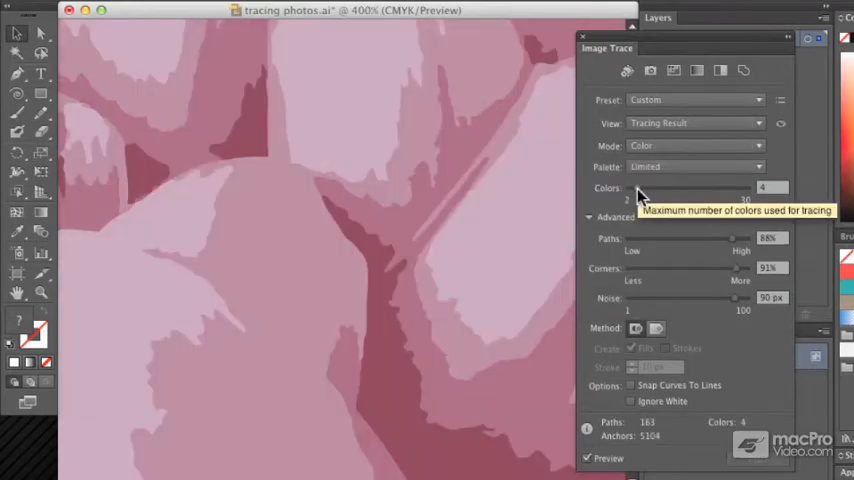
mouse_move(655, 240)
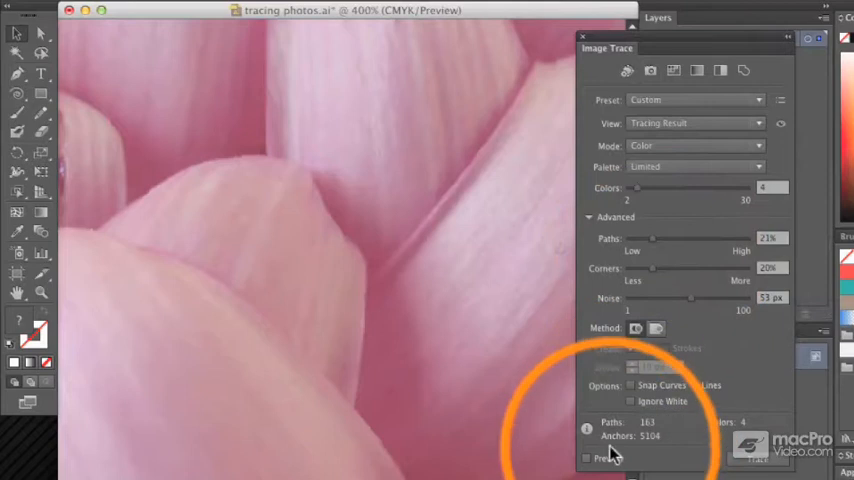
Step: Re-enable the Image Trace preview checkbox
click(587, 458)
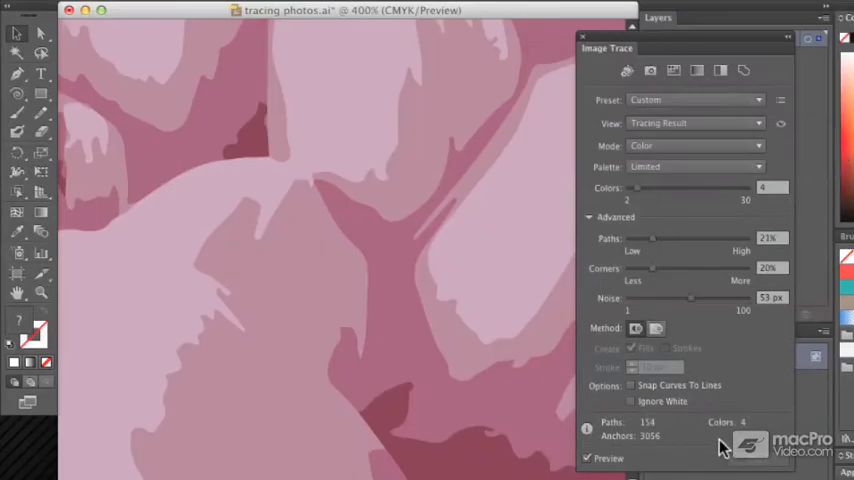
mouse_move(350, 252)
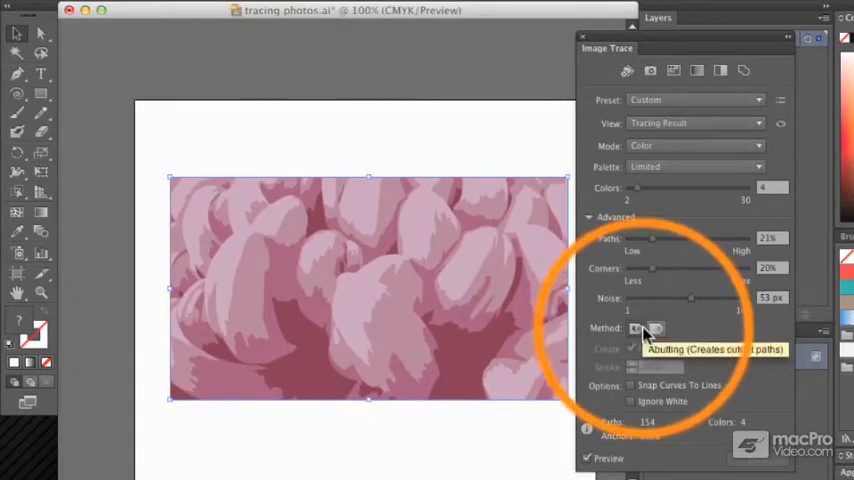
Step: Switch the trace Method from Abutting to Overlapping paths
click(654, 328)
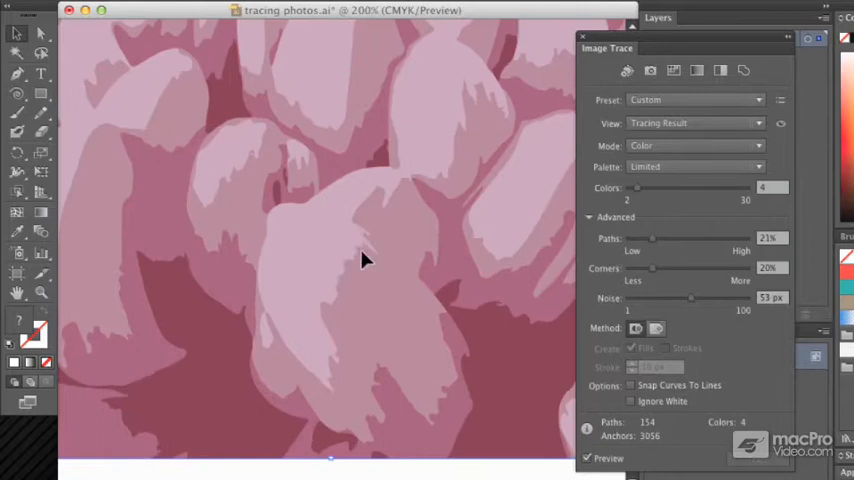
mouse_move(370, 185)
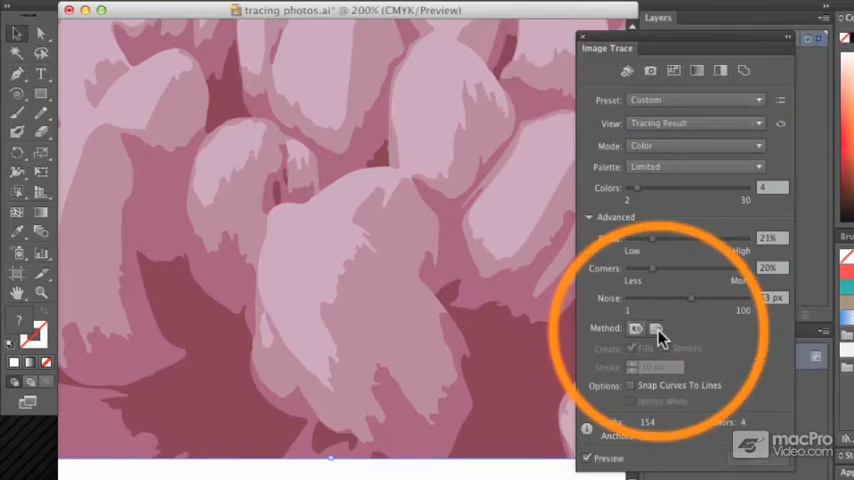
click(655, 328)
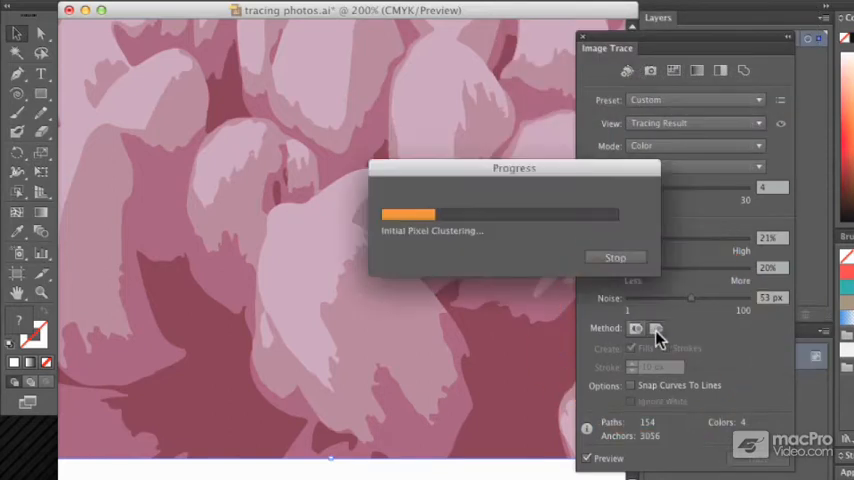